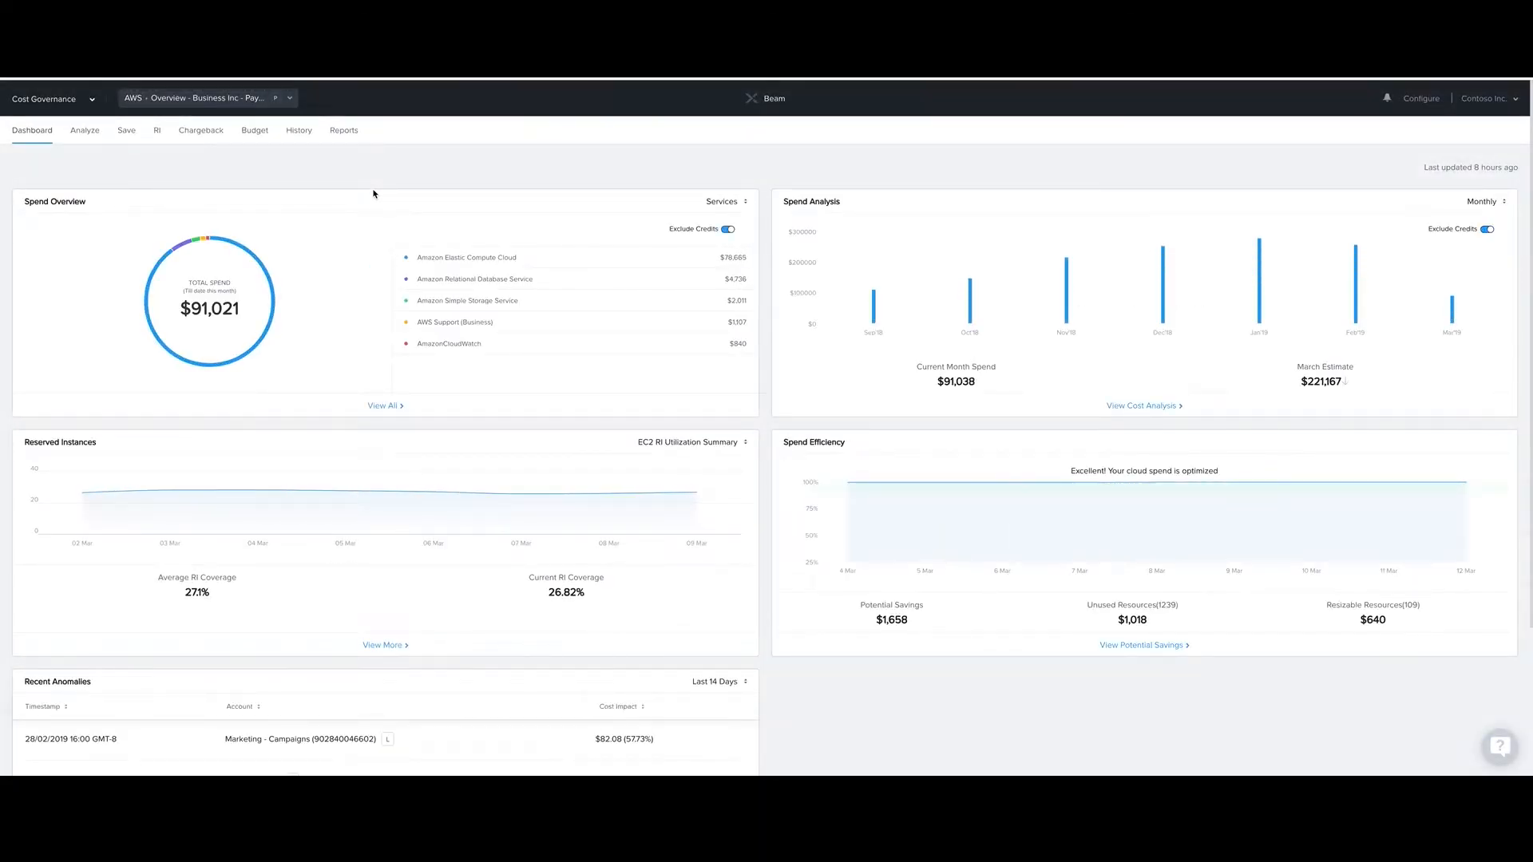
# Switch the dashboard from the AWS account to the Multicloud overview via the Select Cloud list.
pyautogui.click(204, 99)
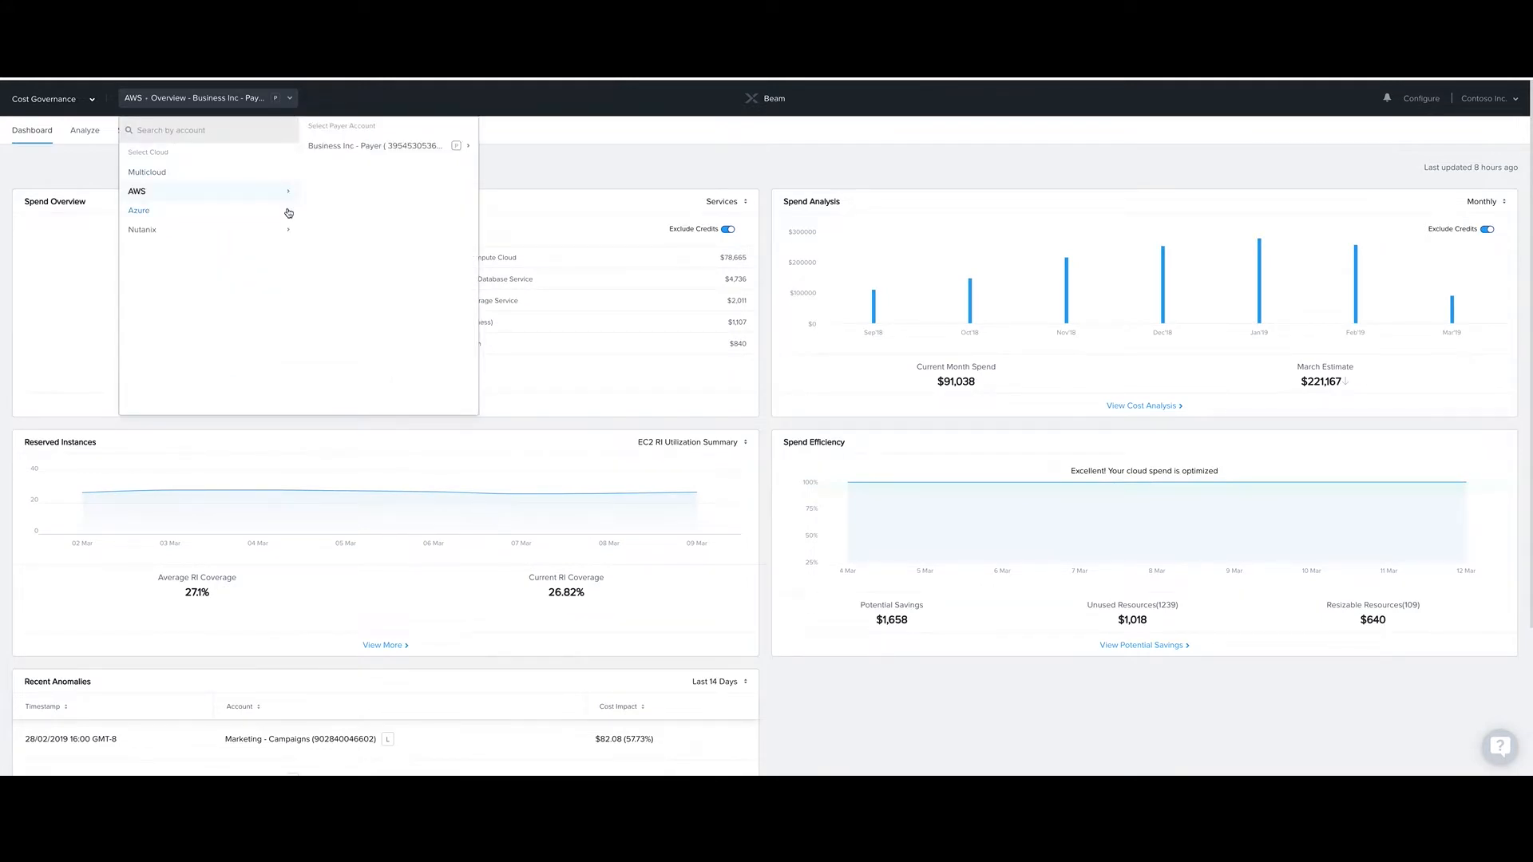
pyautogui.click(147, 173)
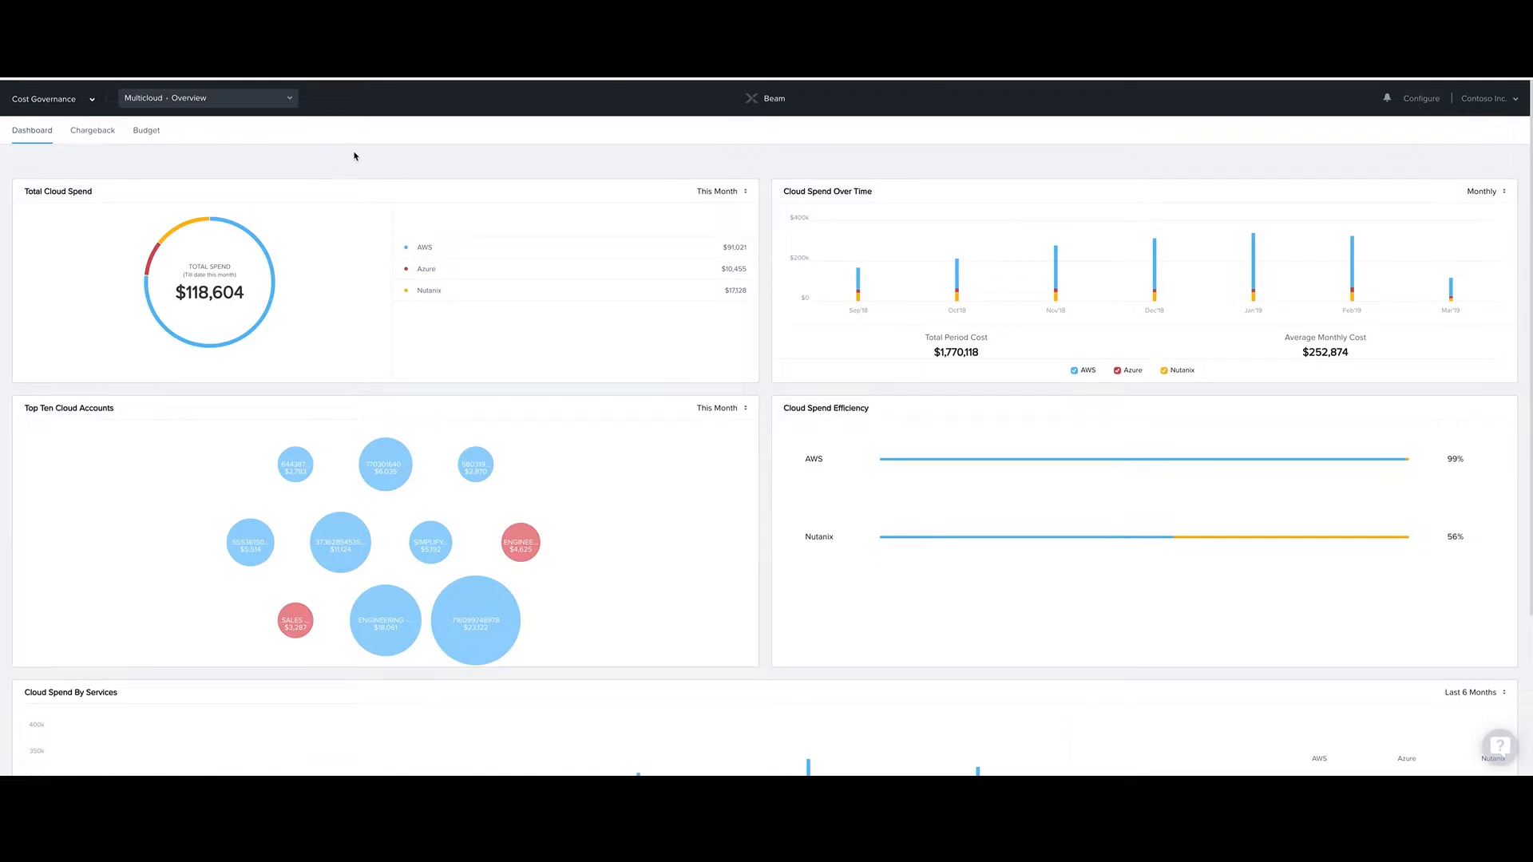
# Scroll down the Multicloud overview to review the $118,604 spend across AWS, Azure and Nutanix.
pyautogui.scroll(-3)
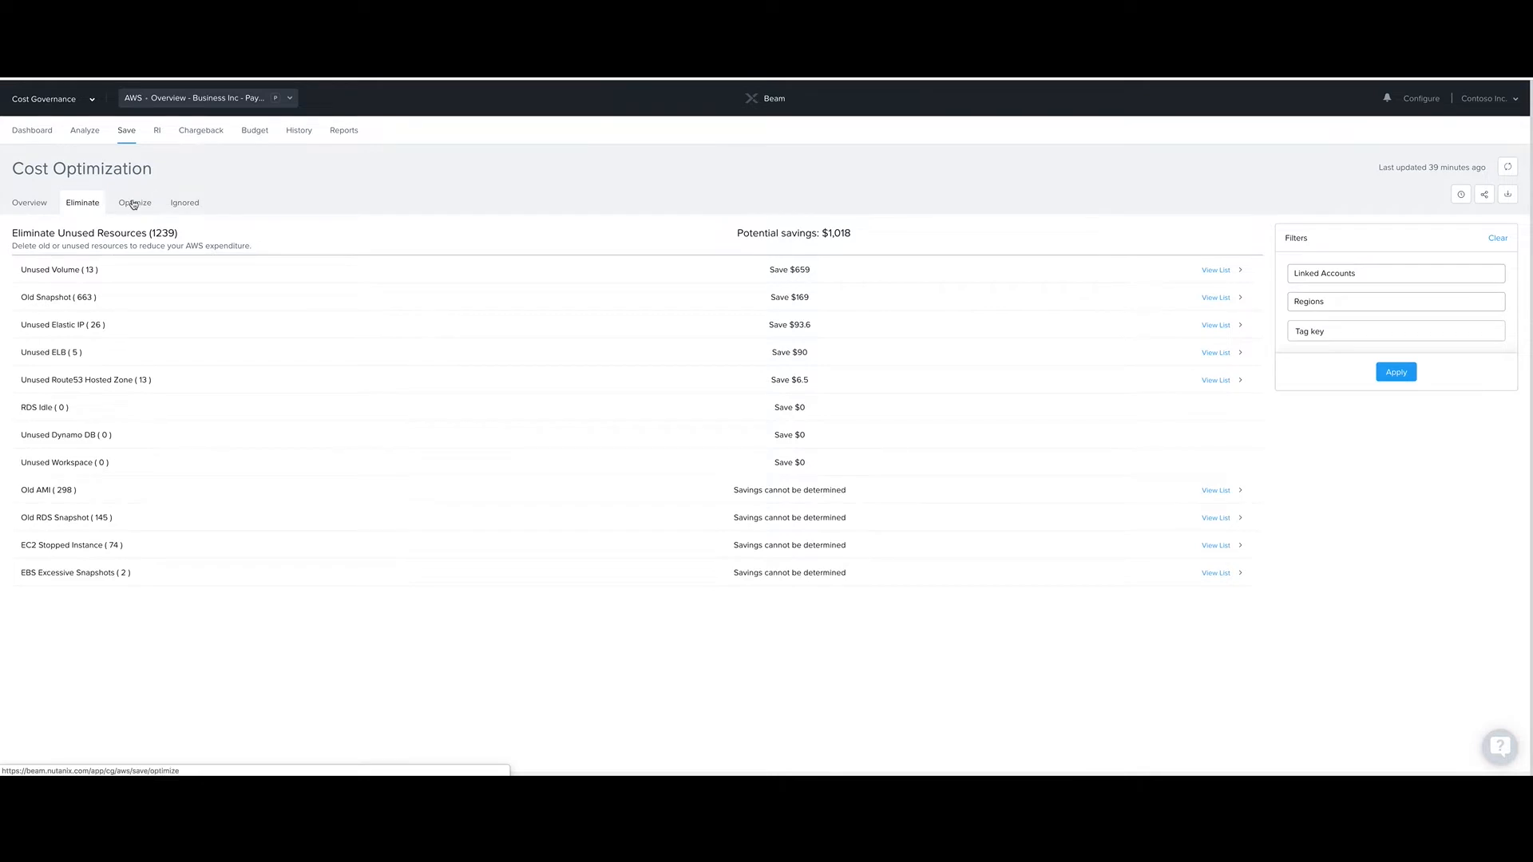
# Show the Optimize list of 109 underutilized resources, then move to Multicloud chargeback cost centers.
pyautogui.click(134, 203)
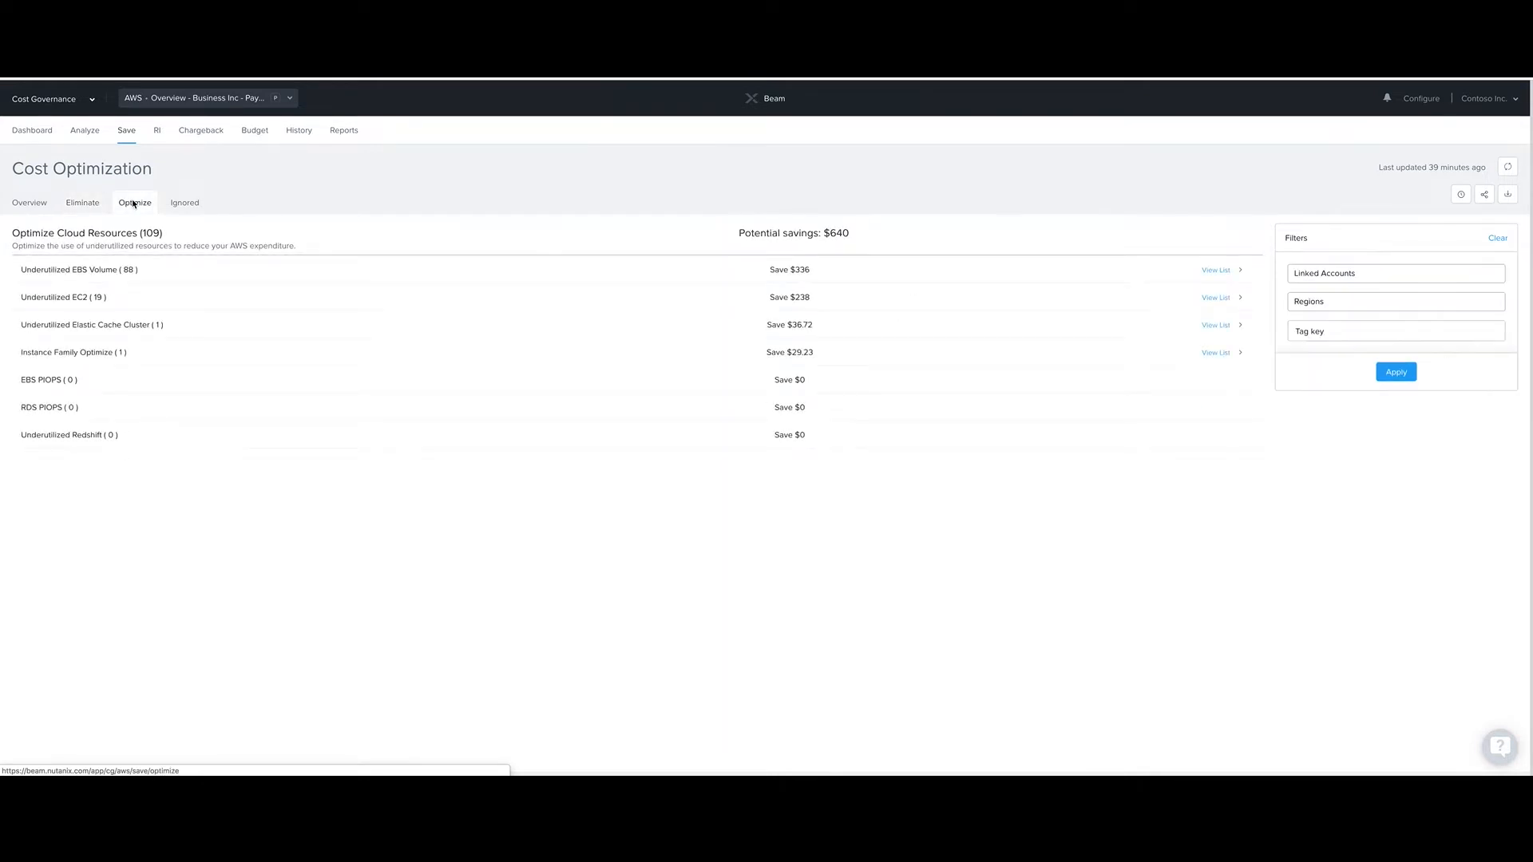
pyautogui.click(32, 131)
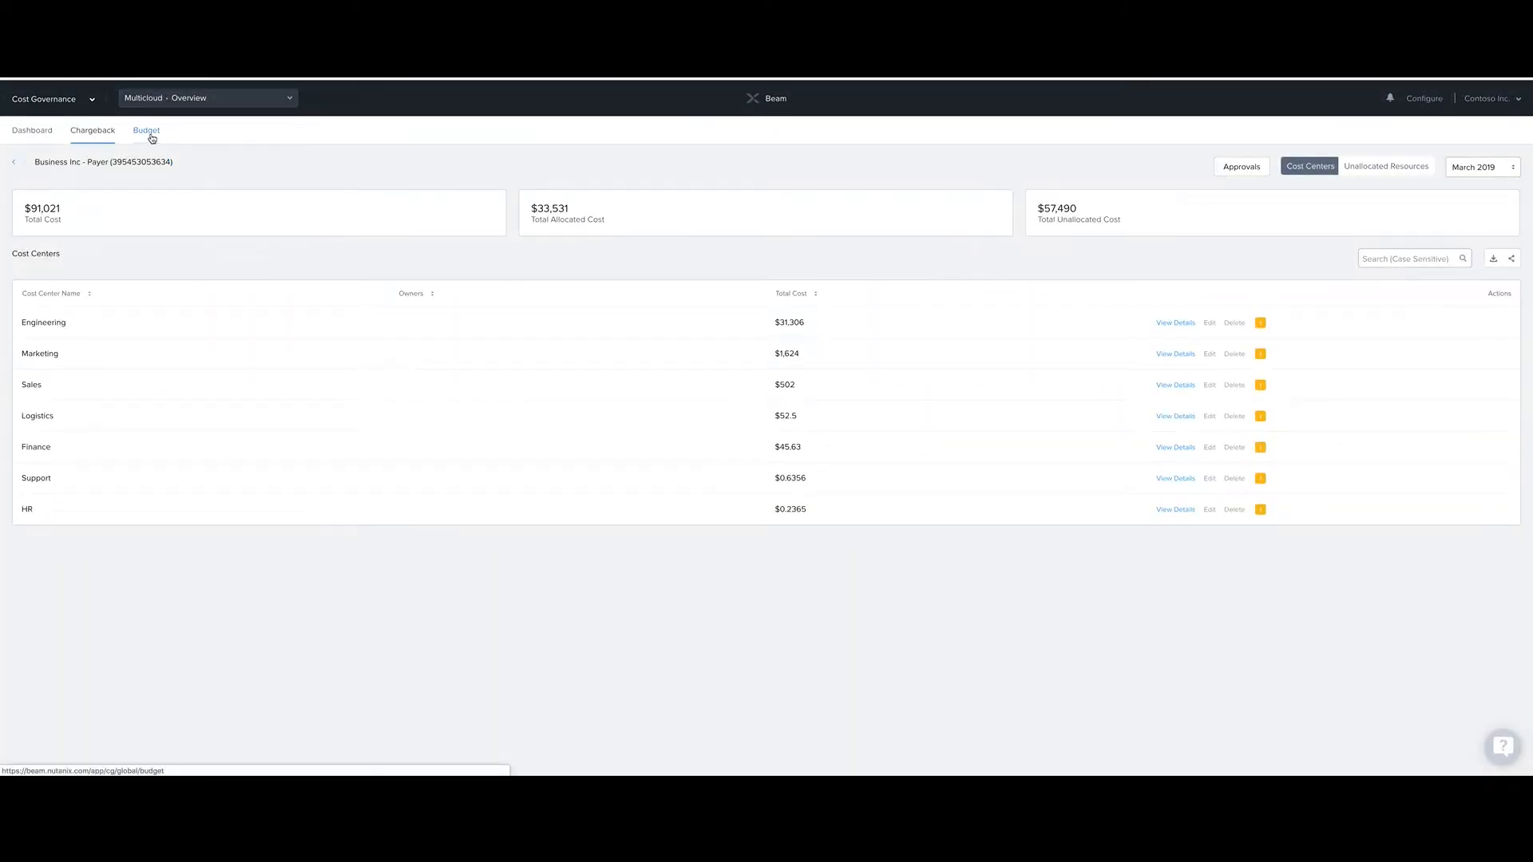
# Show the Budget view with yearly budgets for Engineering, Marketing, Finance, Sales and the payer account.
pyautogui.click(147, 131)
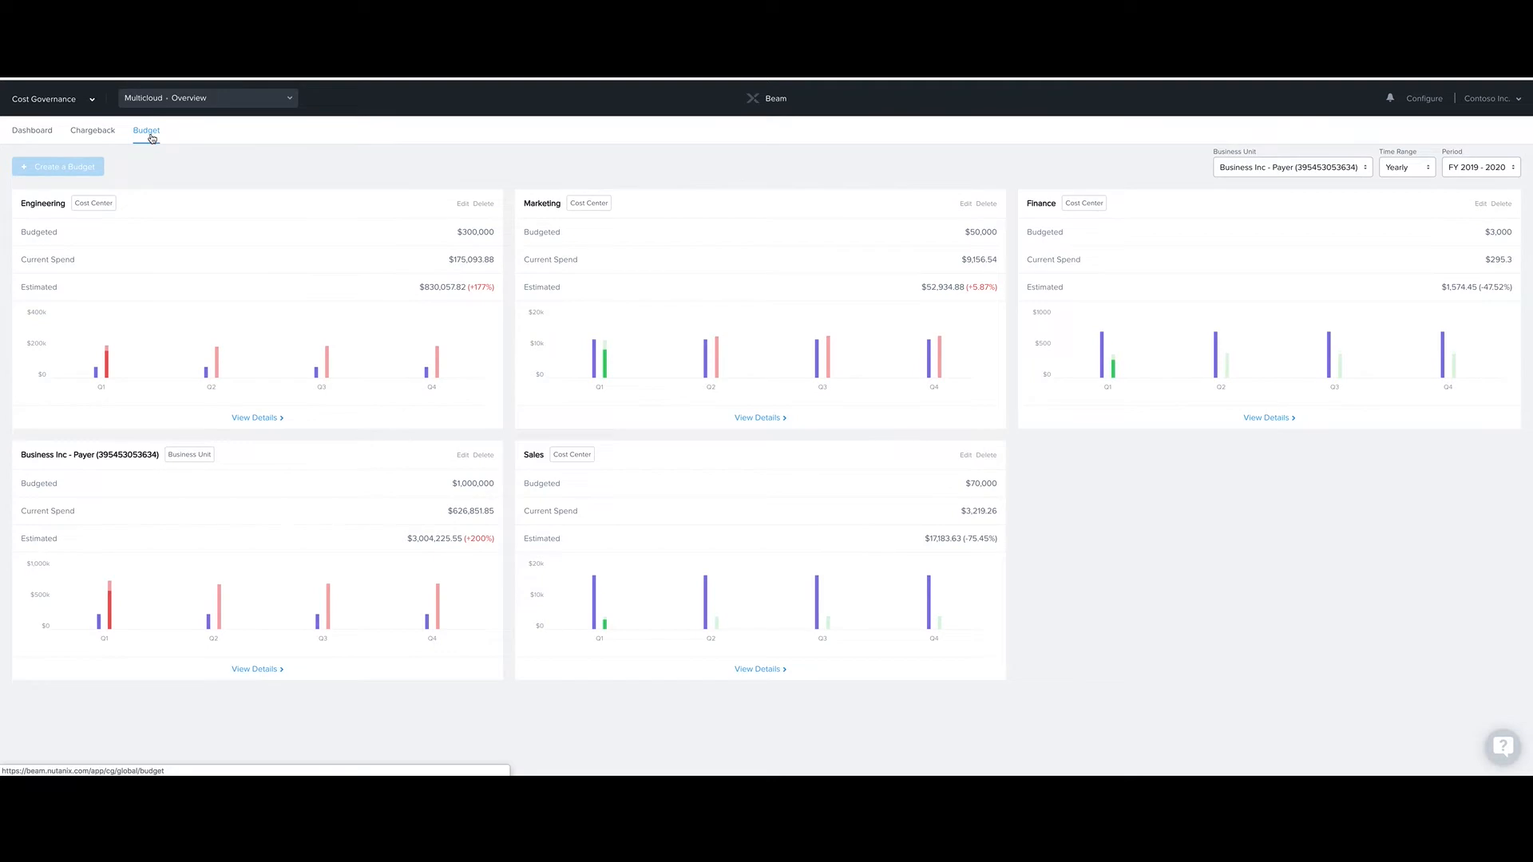